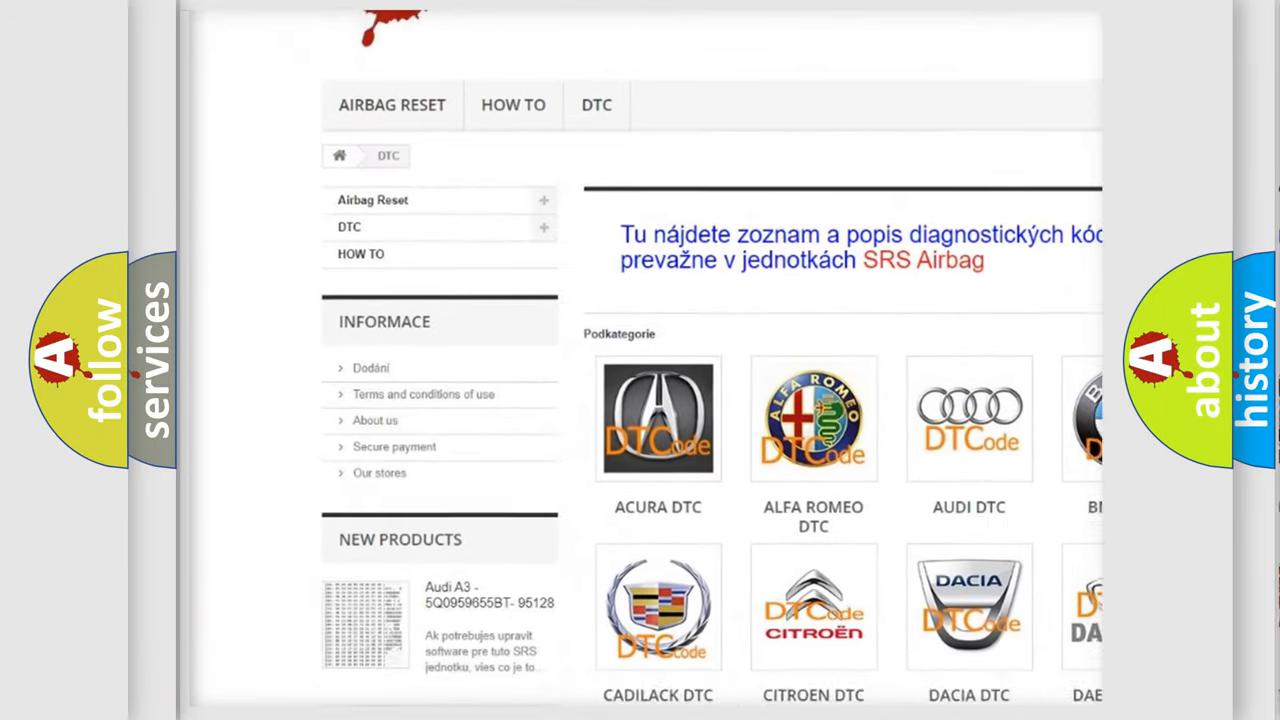
scroll(down, 3)
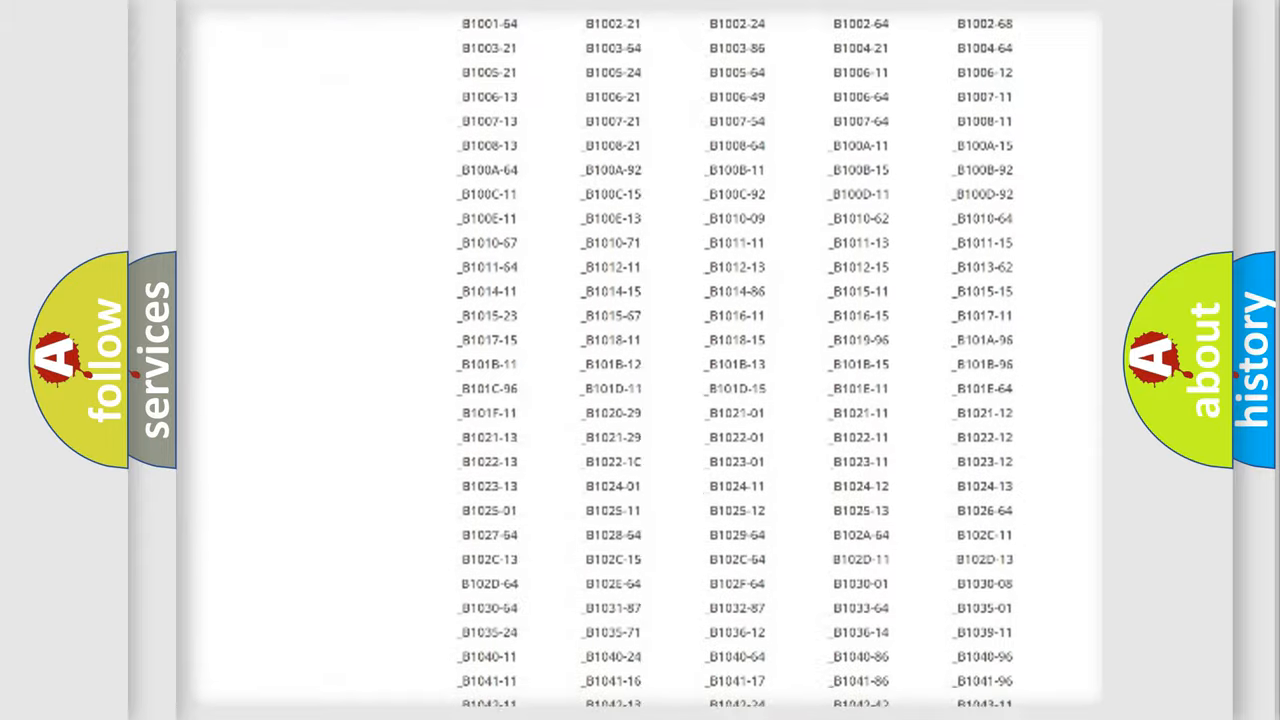
scroll(down, 3)
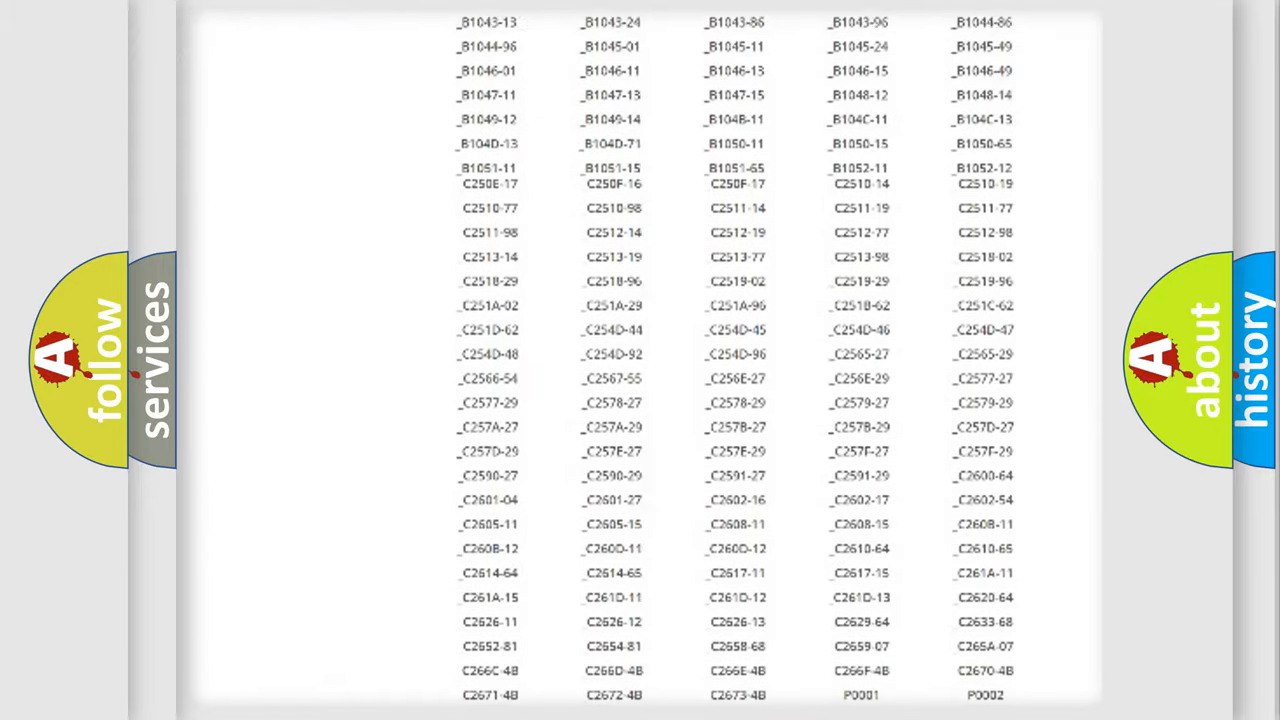
scroll(up, 3)
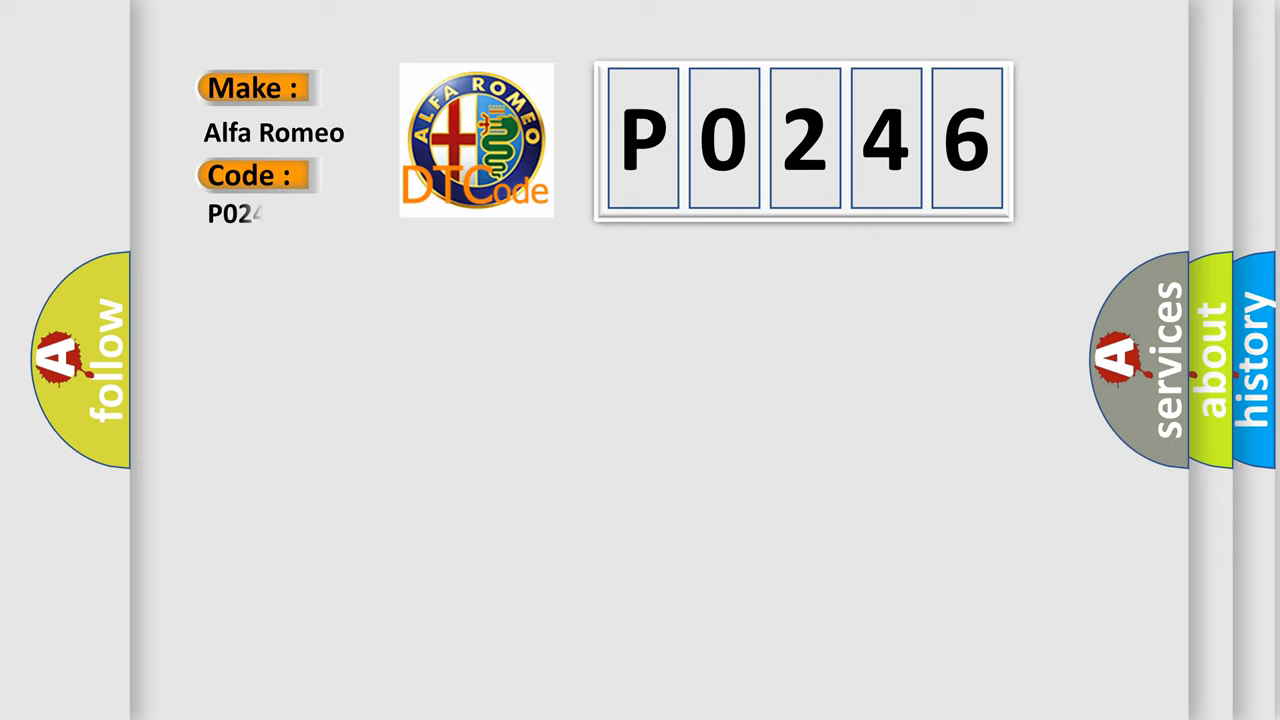
text(46)
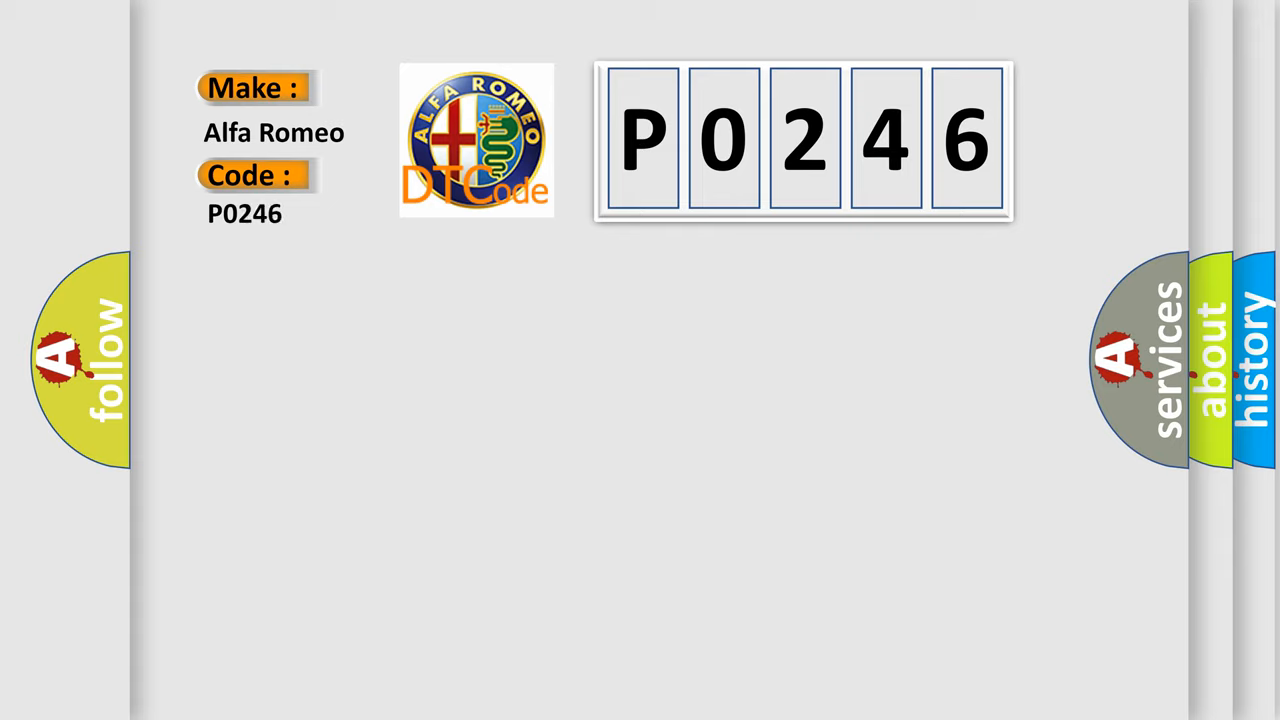